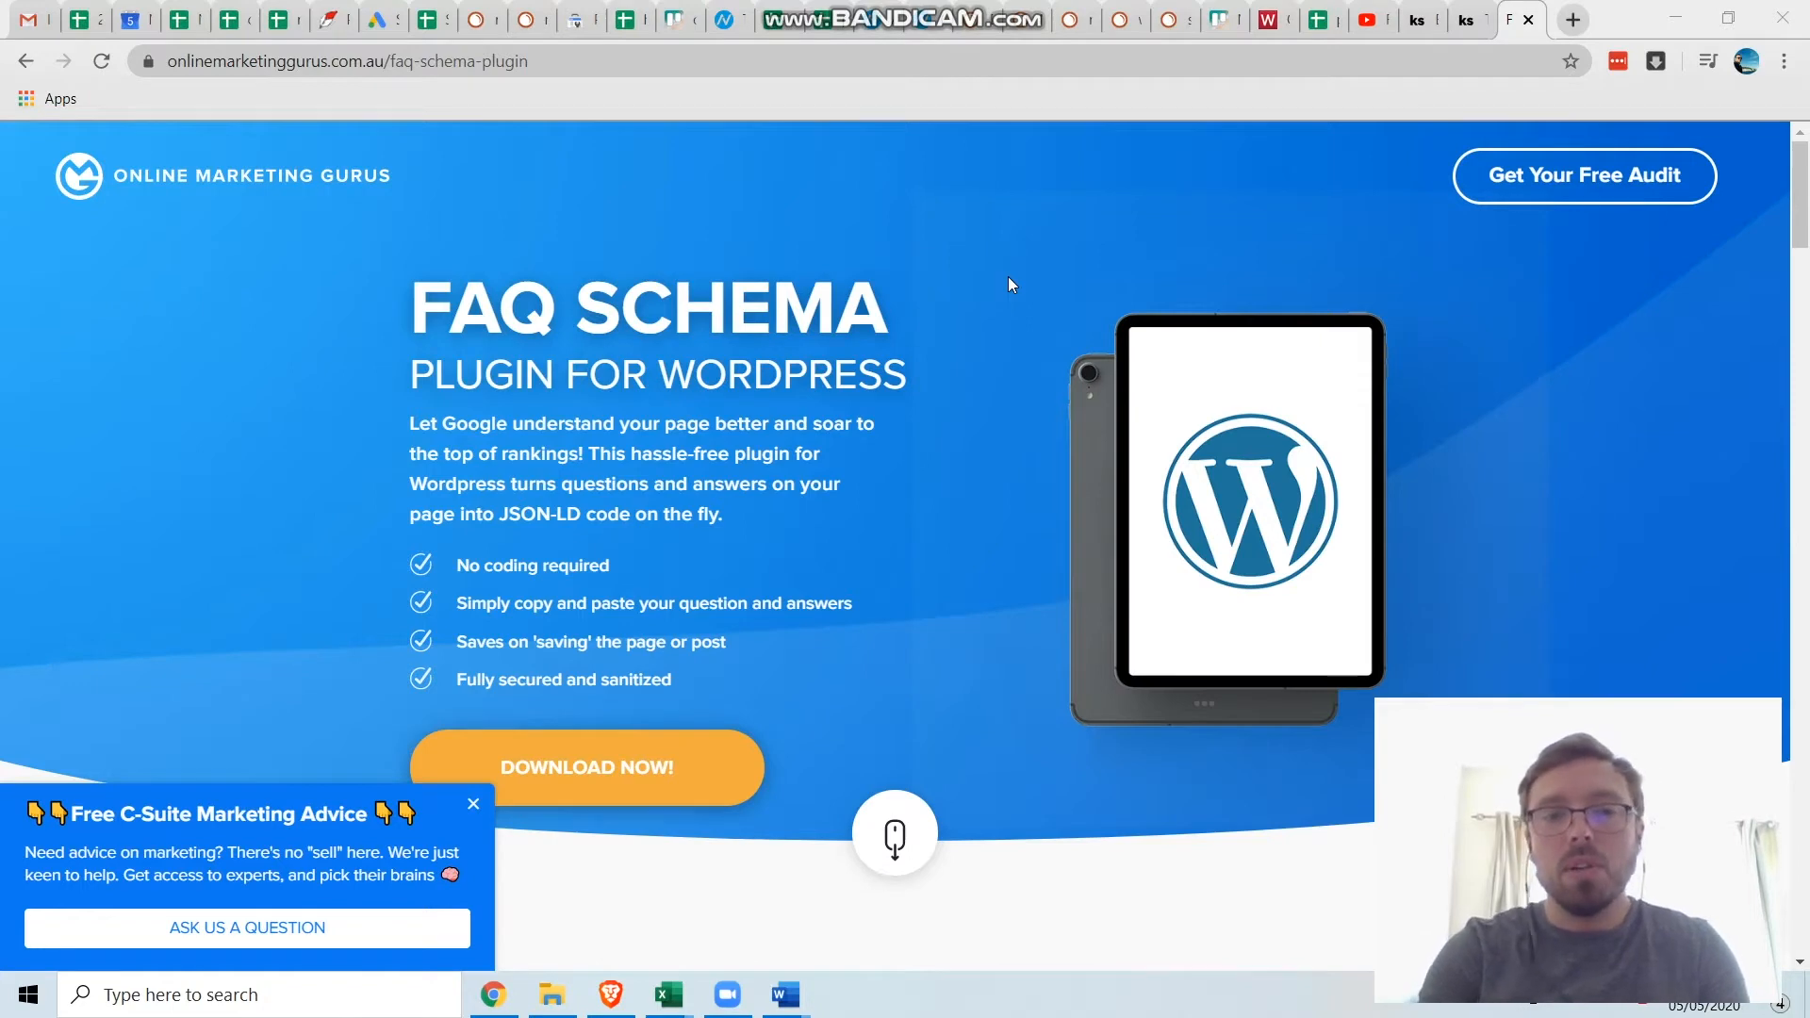
mouse_move(852, 251)
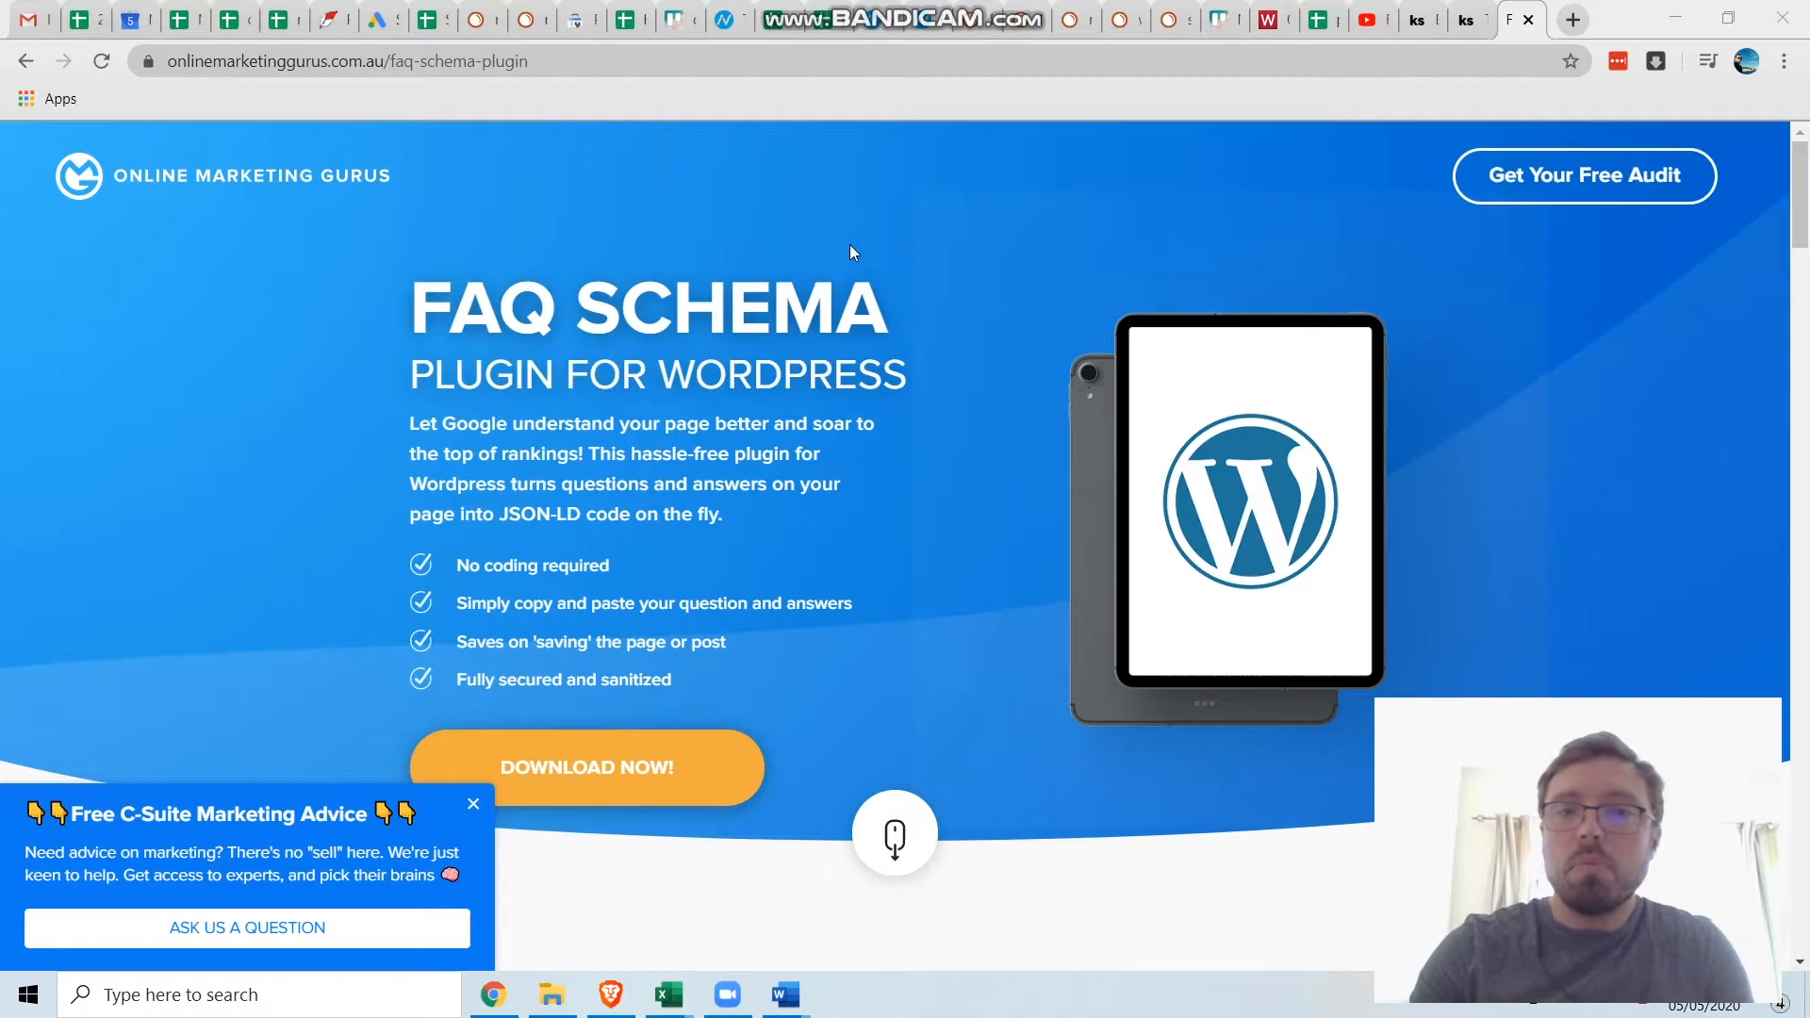
scroll("down", 3)
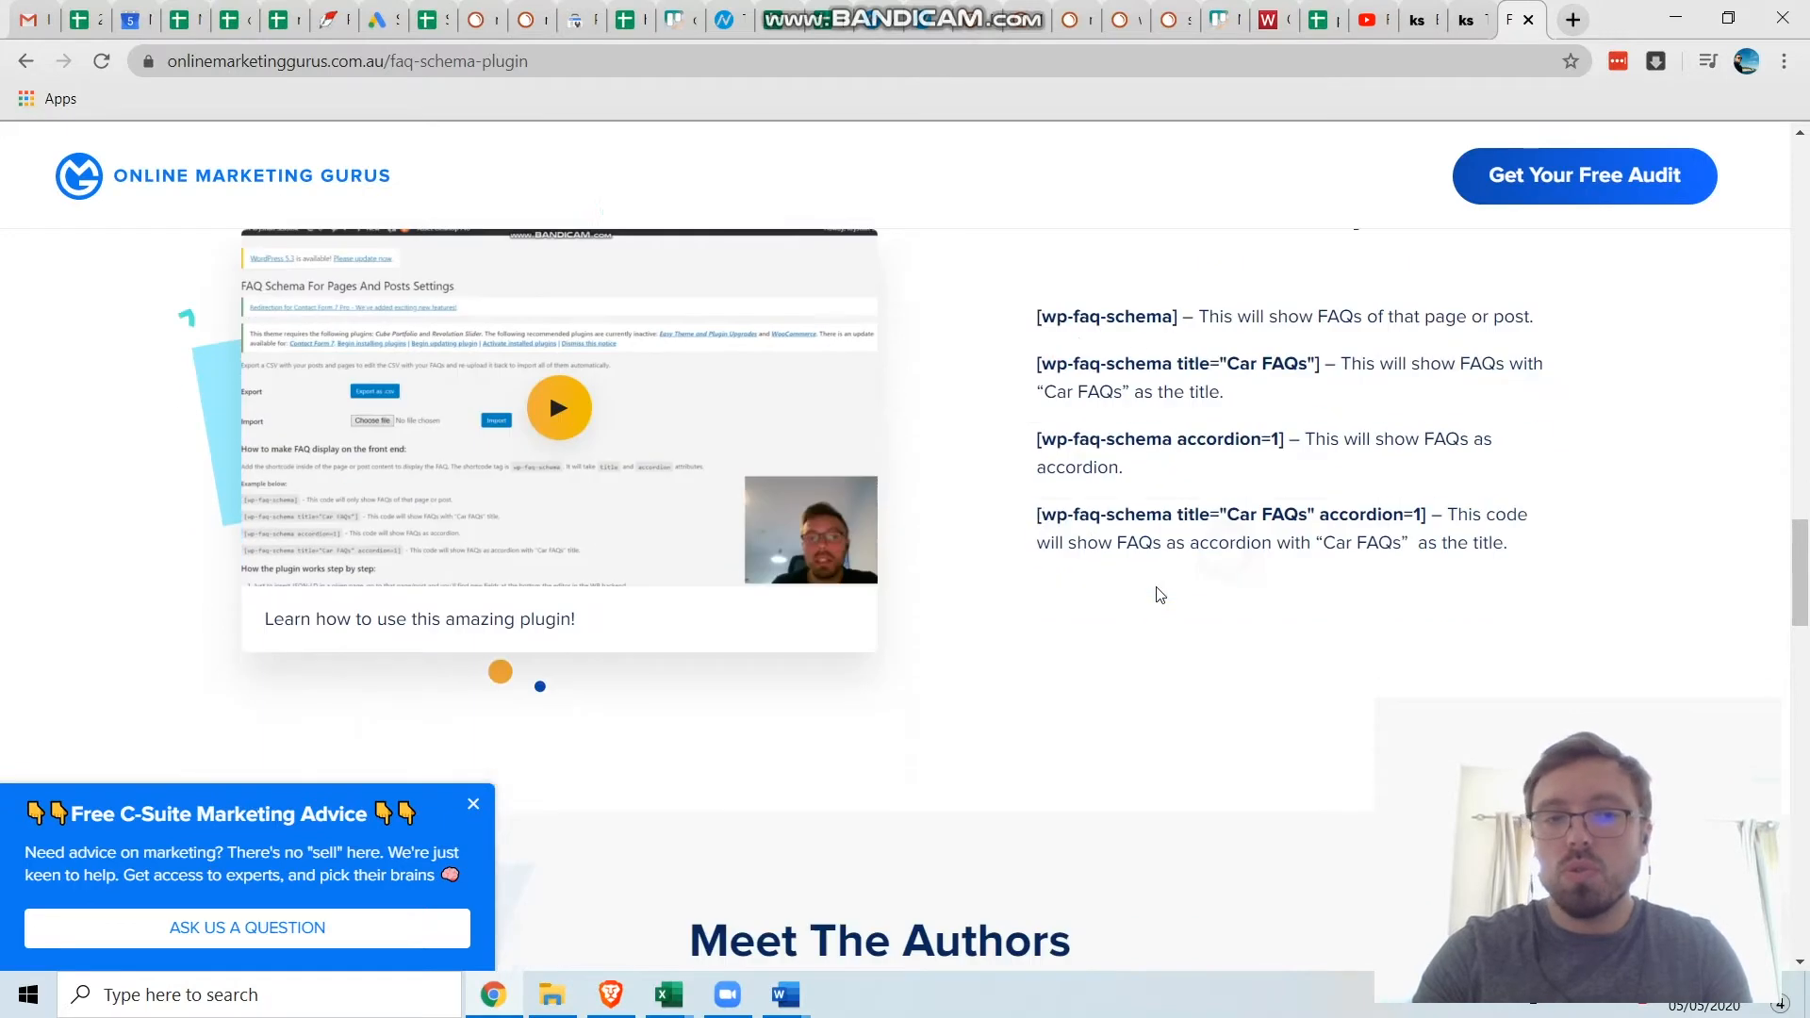